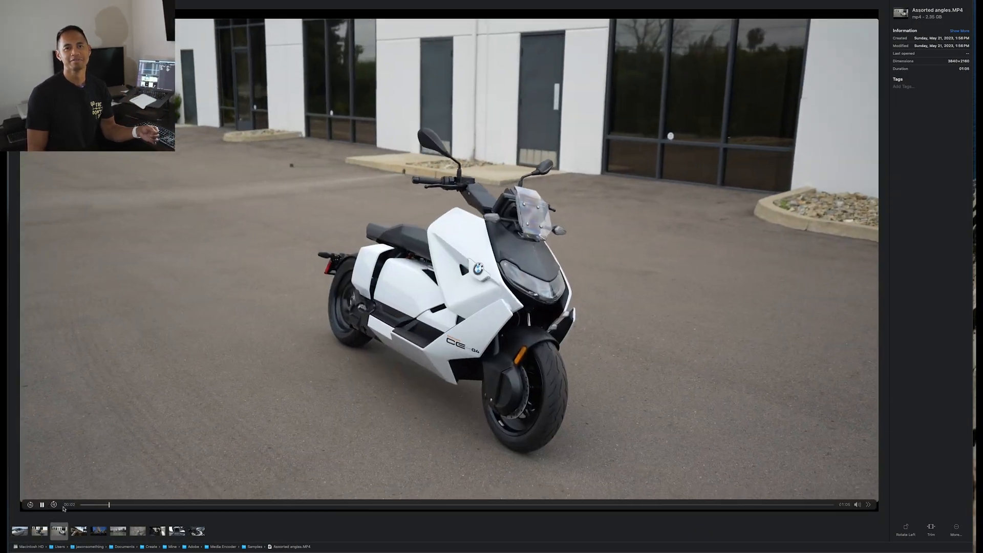
Step: Preview C1100.MP4 in Gallery view, then show the Samples clips as icons and columns
left_click(98, 530)
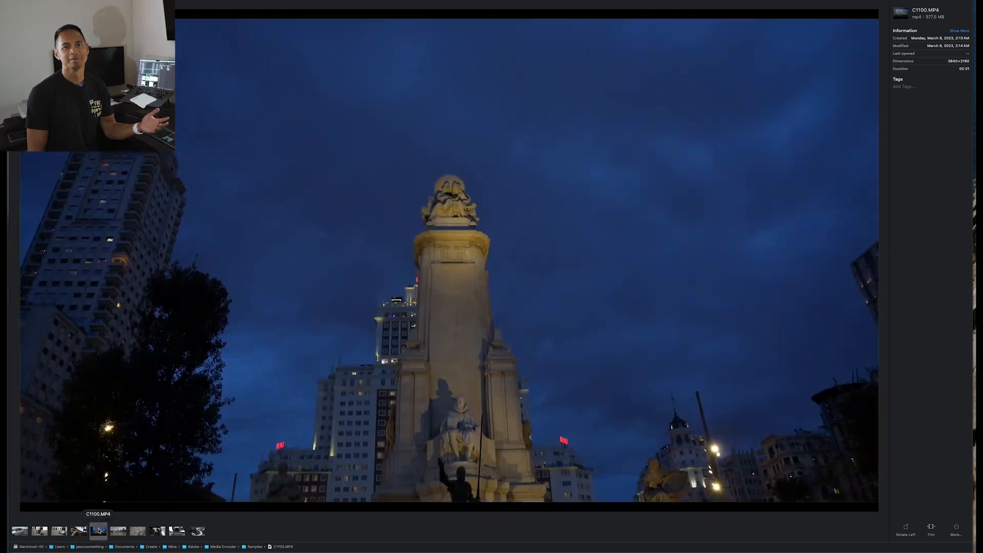
left_click(117, 531)
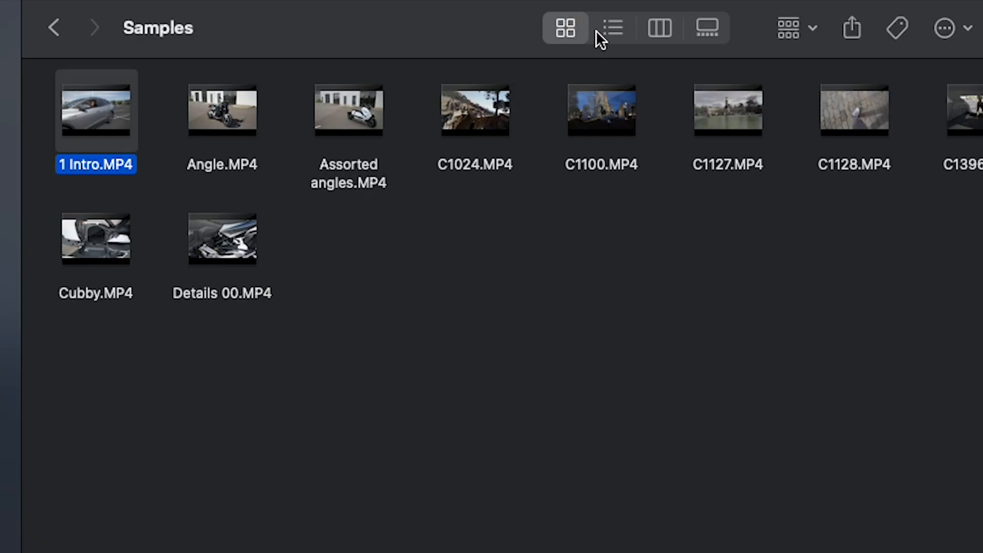
left_click(659, 27)
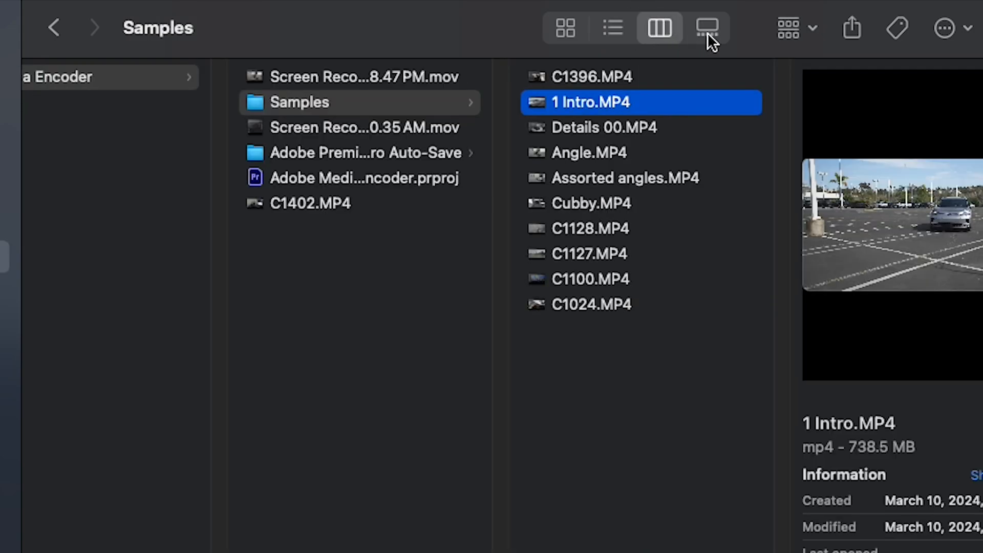
left_click(707, 28)
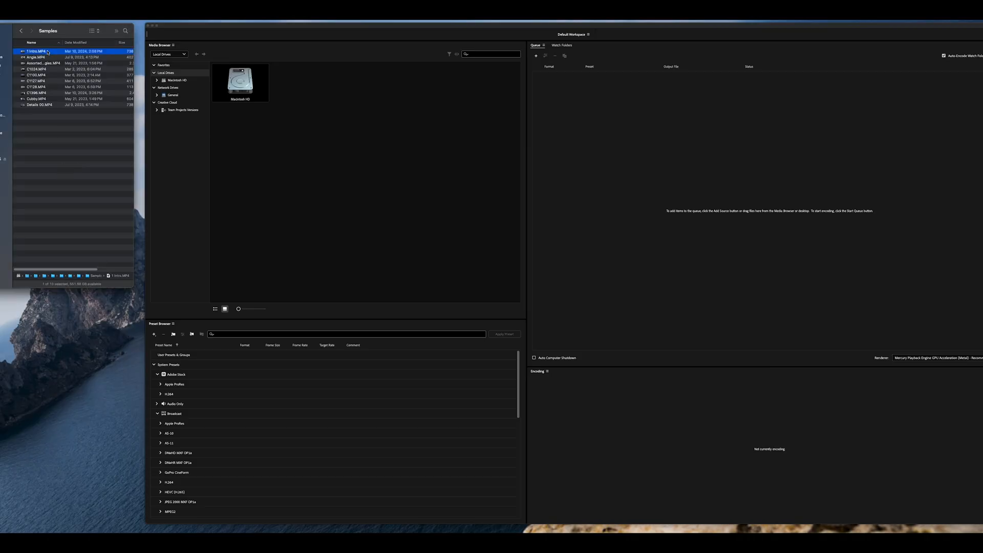
Step: Drag all ten Samples MP4 clips from Finder into the Media Encoder queue
left_click_drag(41, 51, 554, 142)
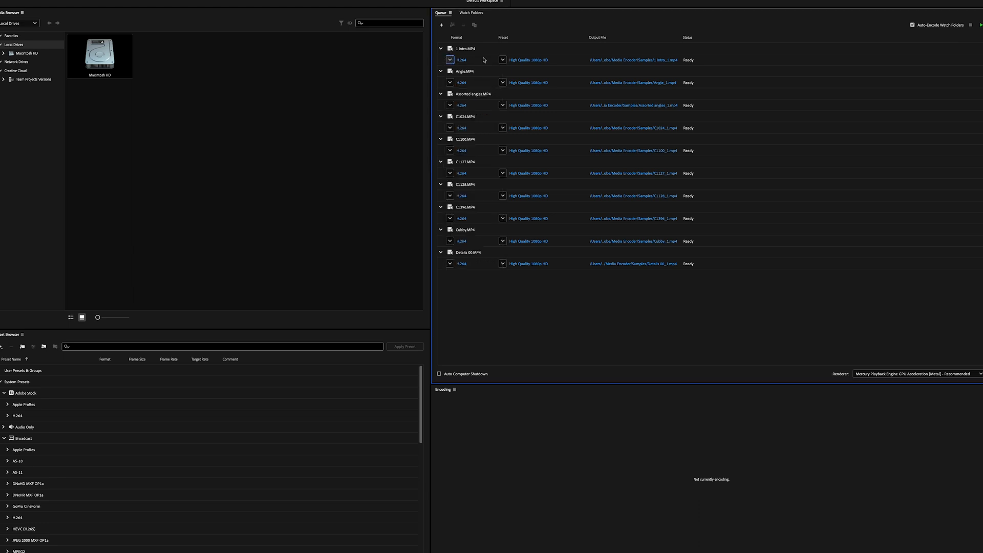
left_click(502, 60)
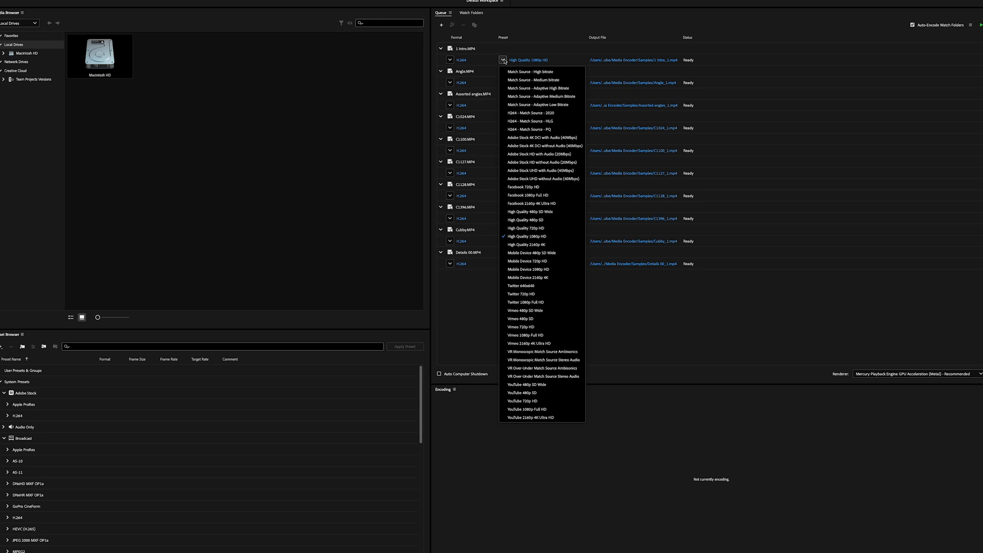
left_click(528, 235)
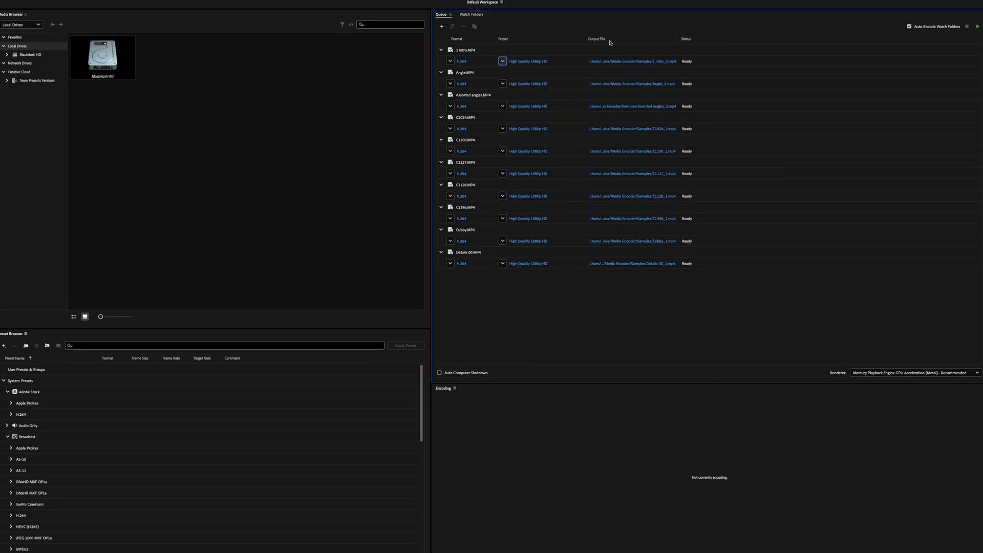
left_click(450, 61)
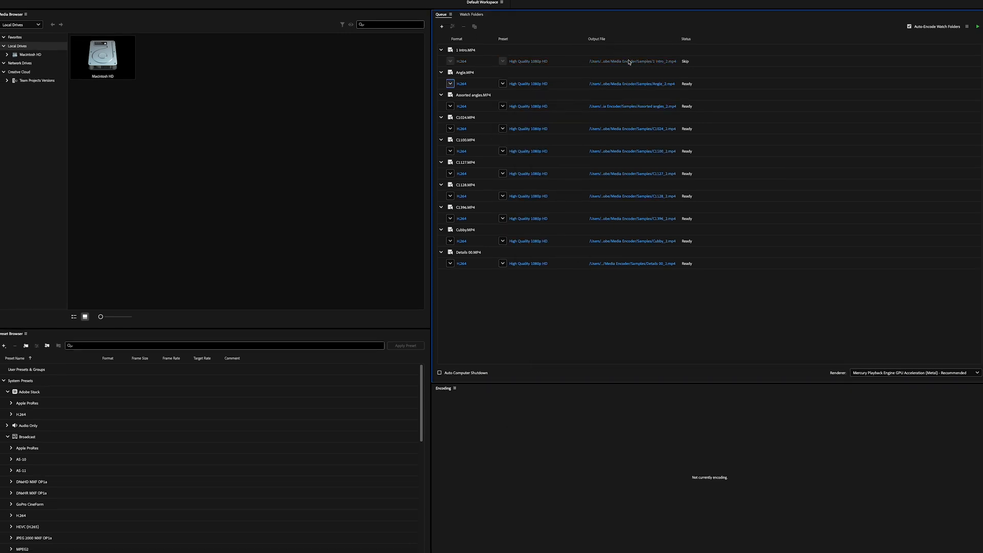
left_click(631, 61)
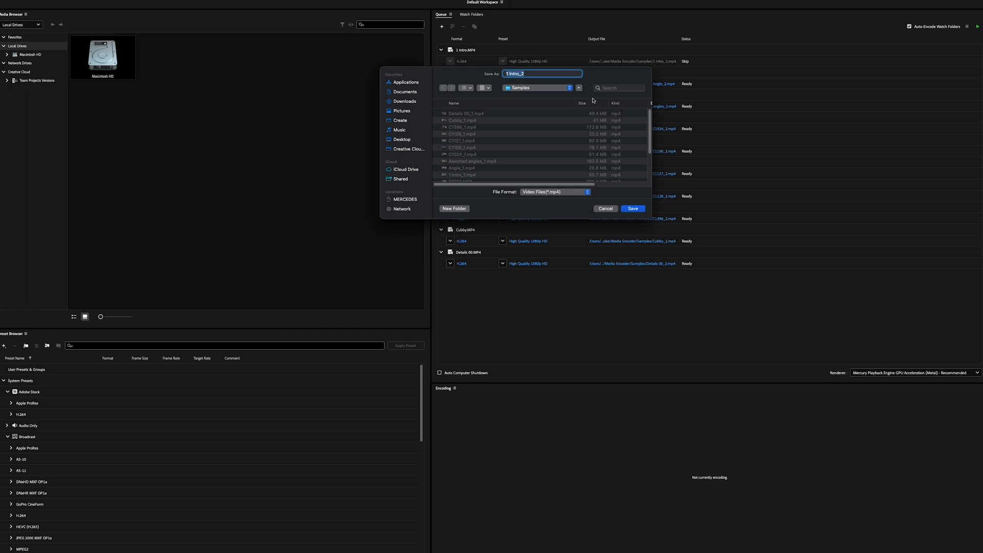
left_click(632, 208)
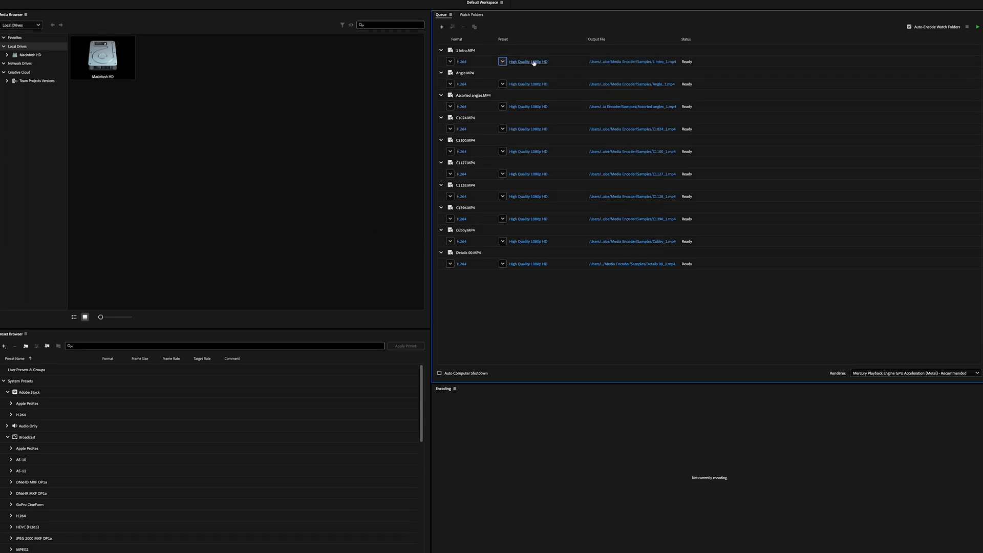
left_click(528, 61)
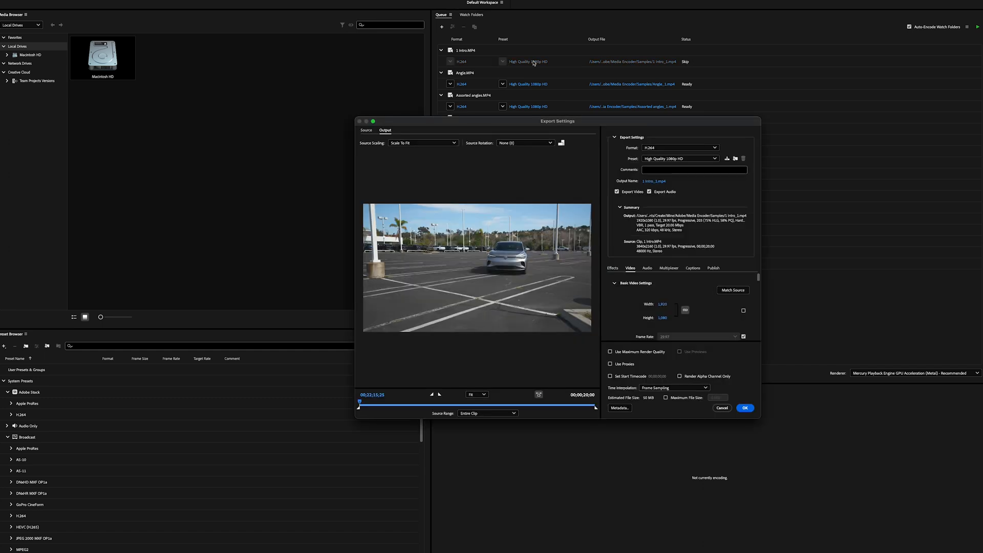
left_click_drag(557, 121, 488, 84)
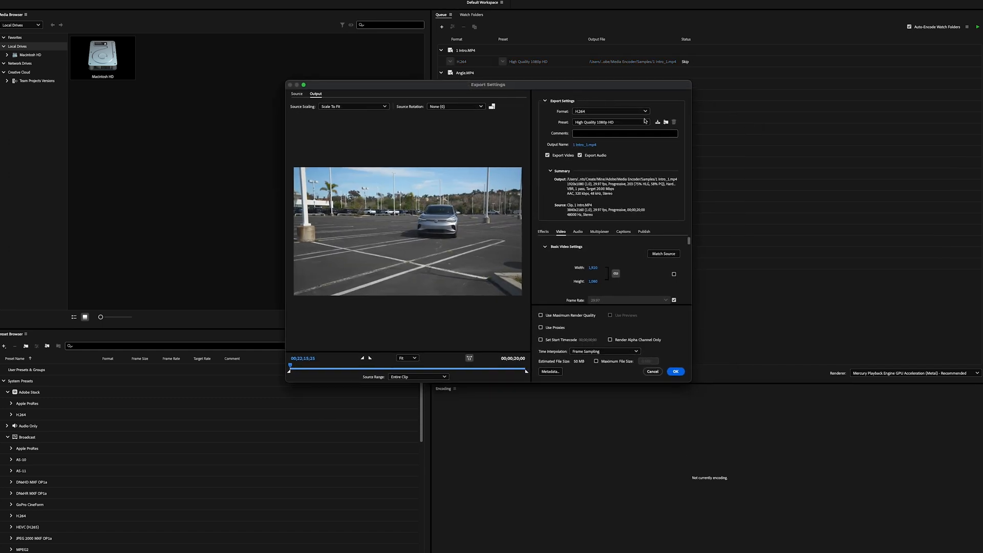
left_click(542, 232)
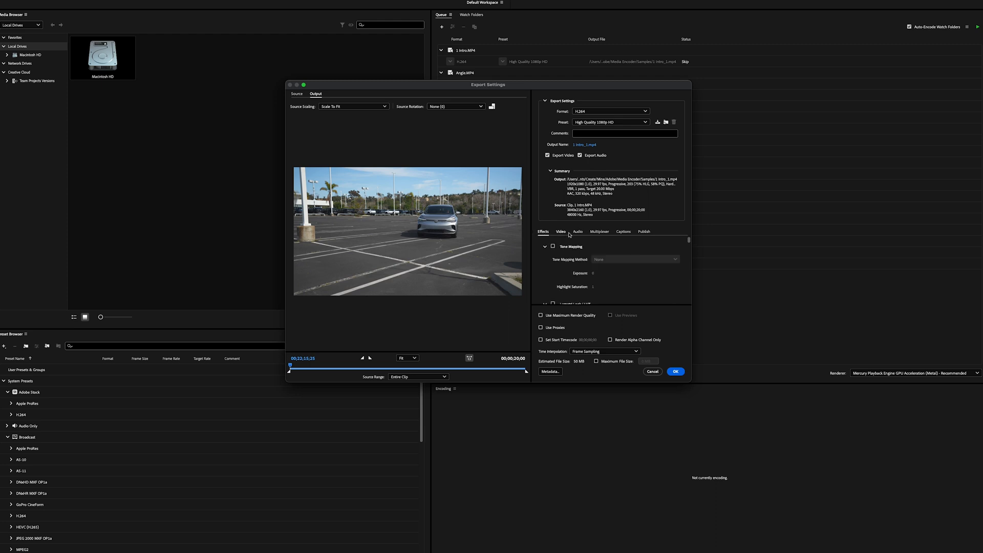
left_click(577, 232)
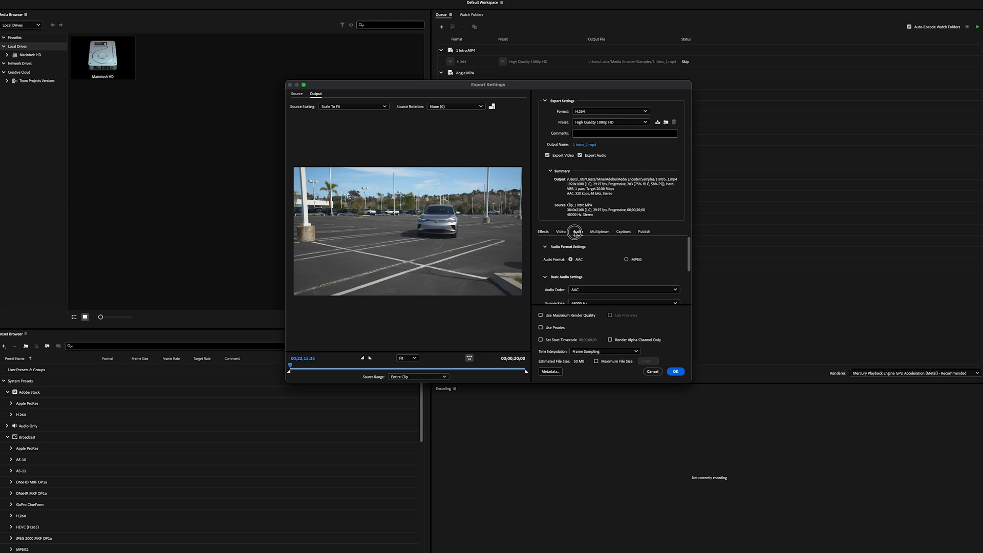
left_click(560, 232)
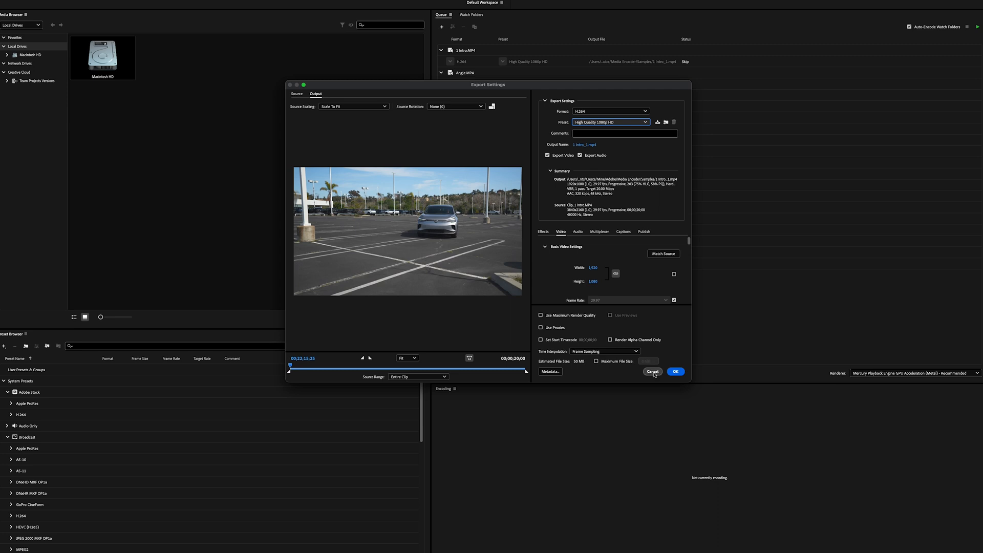
left_click(675, 371)
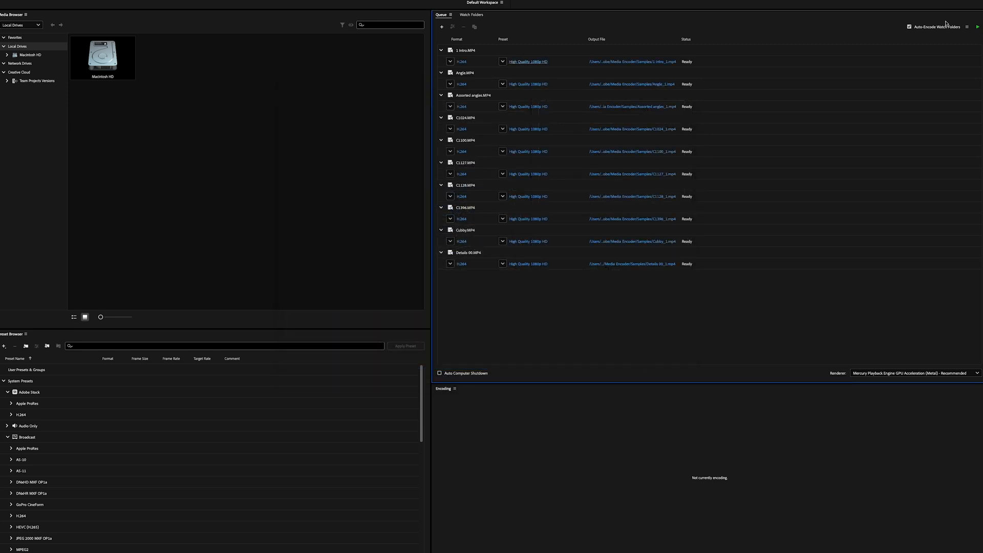
left_click(975, 27)
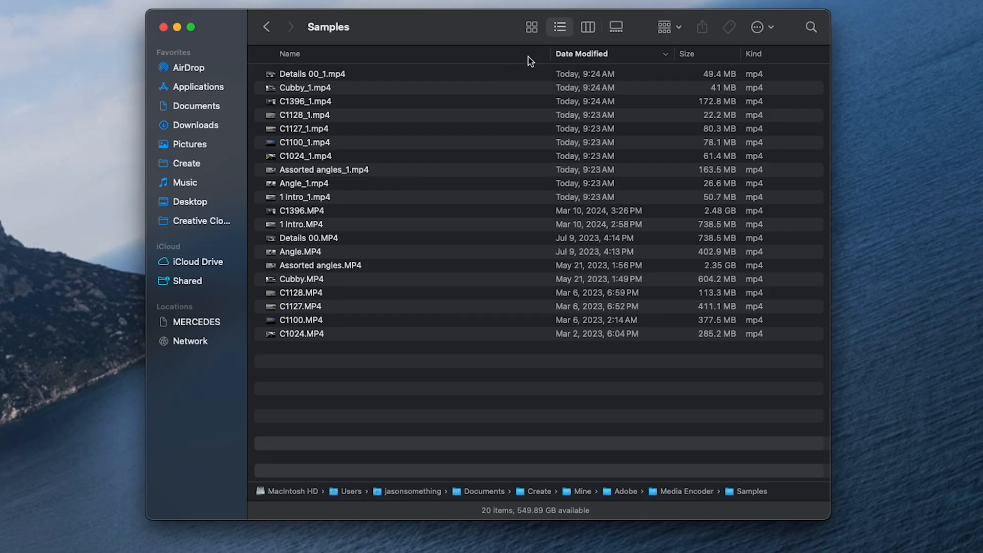
Step: Sort Samples by name; compare sizes of 1 Intro, Angle, Assorted angles copies with originals
left_click(290, 53)
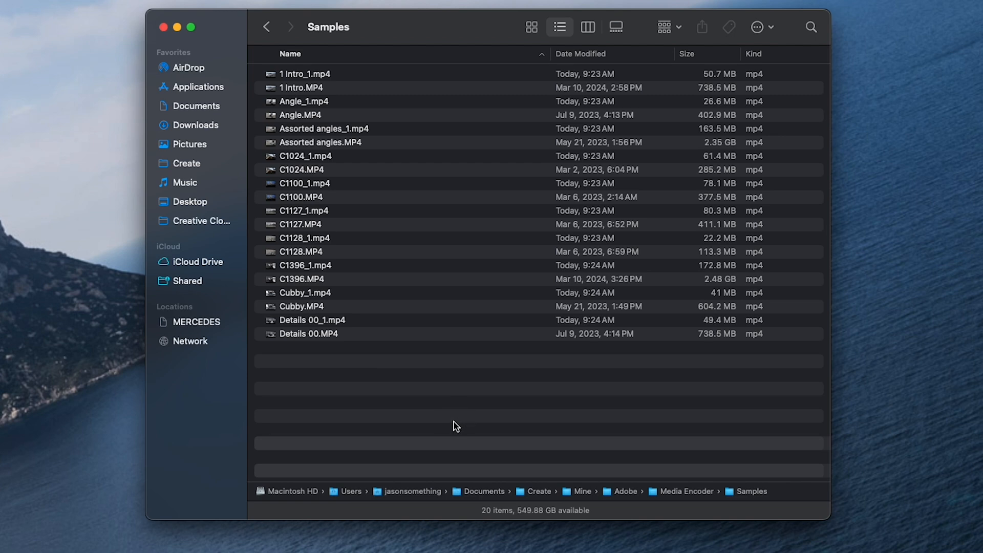
left_click(304, 74)
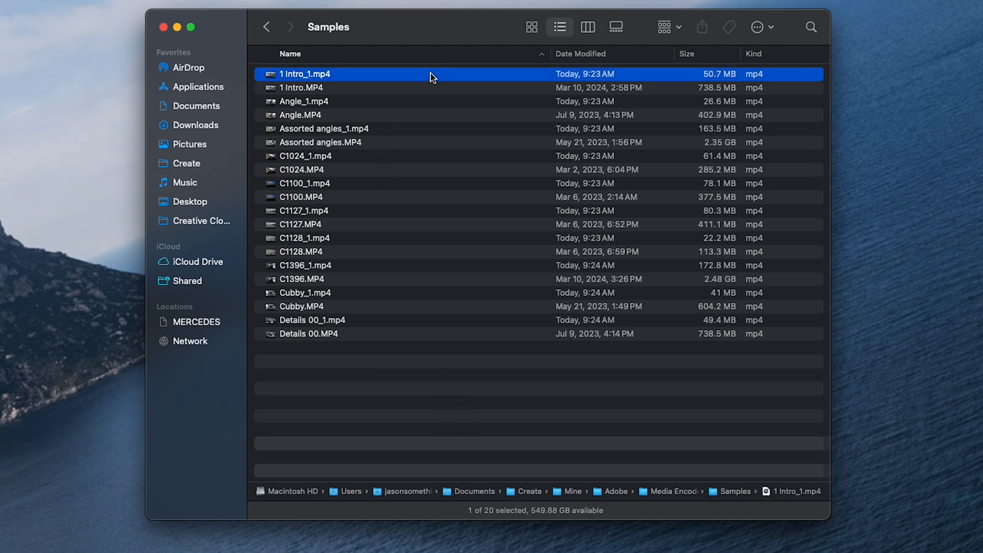
left_click(301, 87)
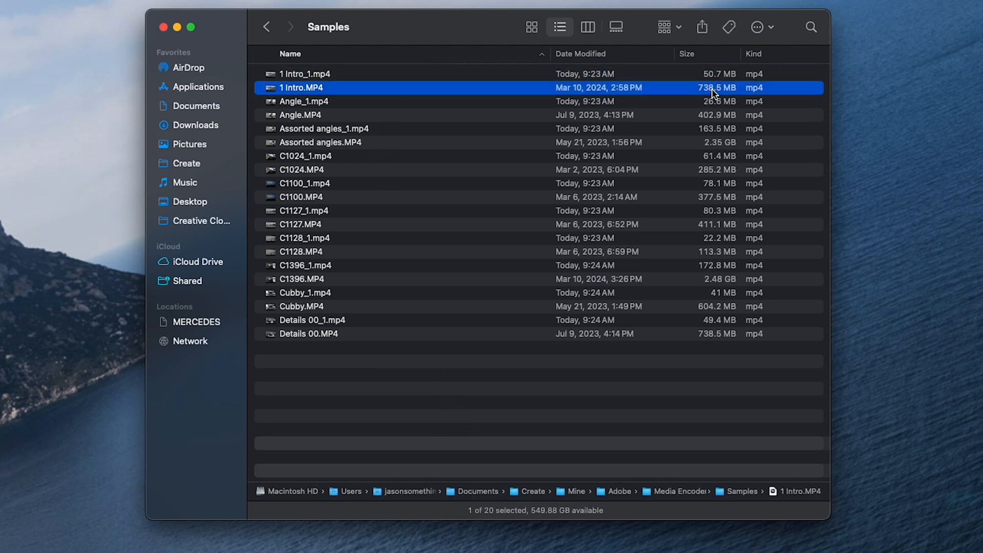
left_click(304, 100)
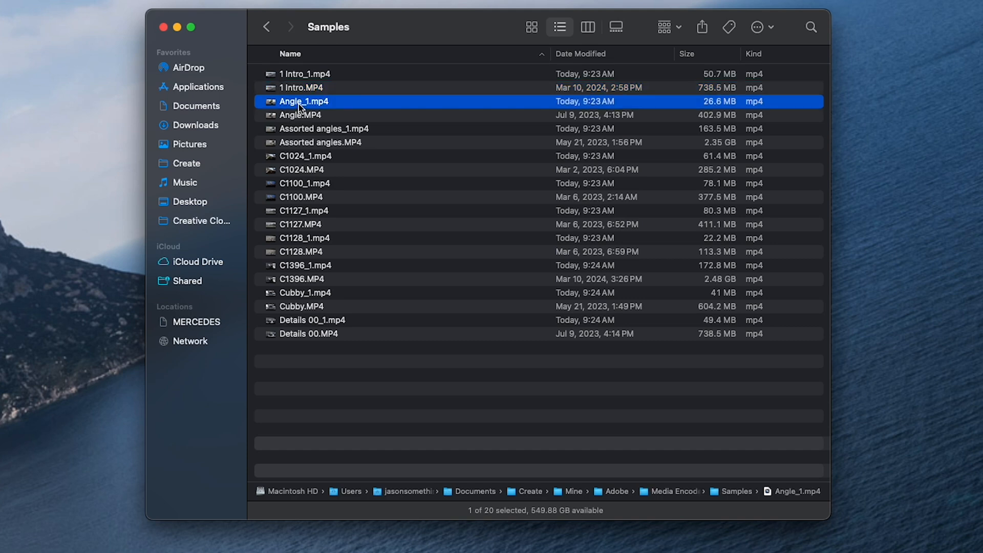
left_click(301, 114)
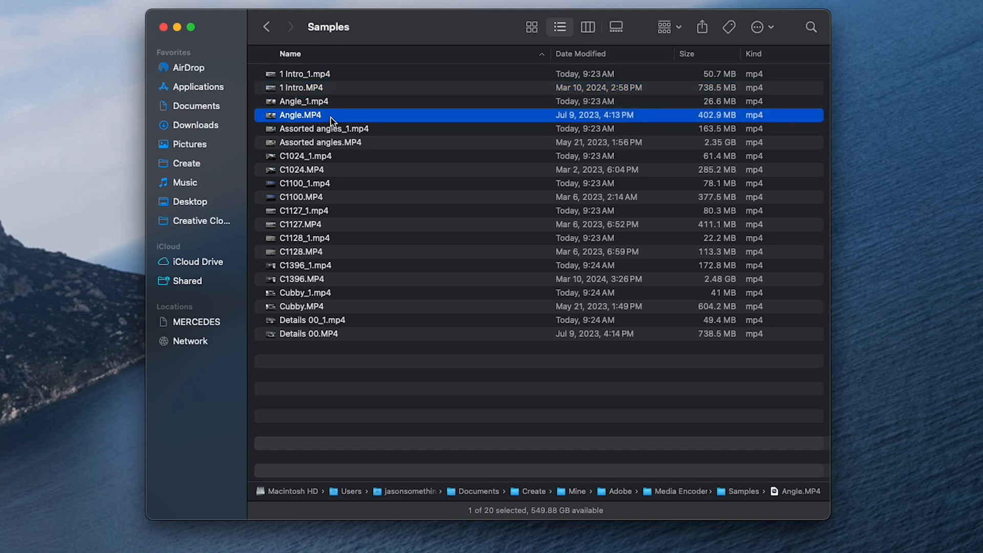
left_click(324, 129)
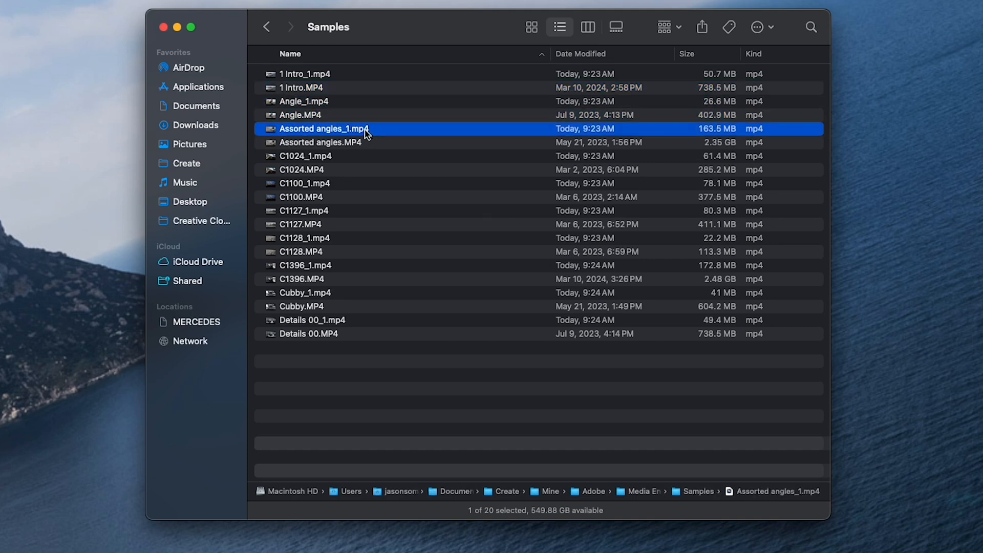
left_click(320, 142)
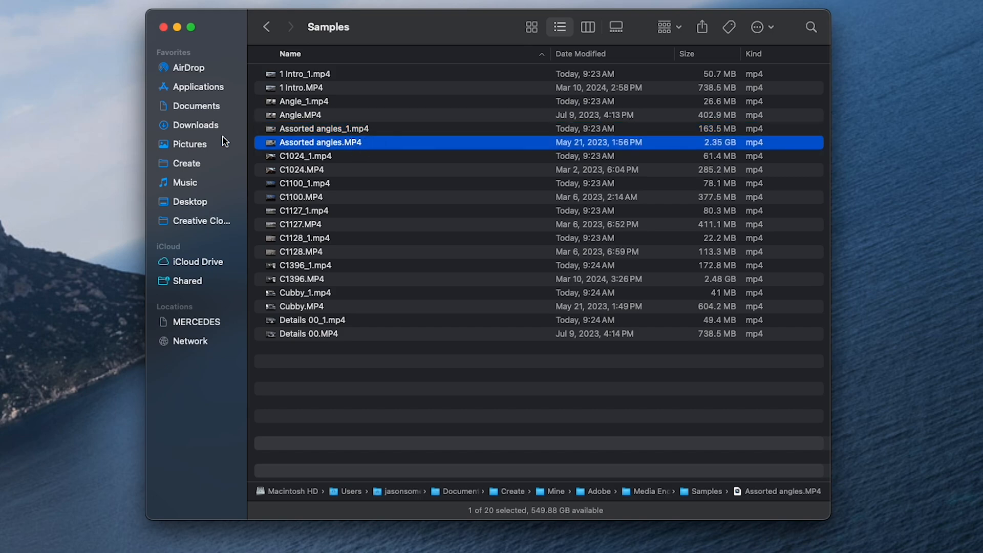